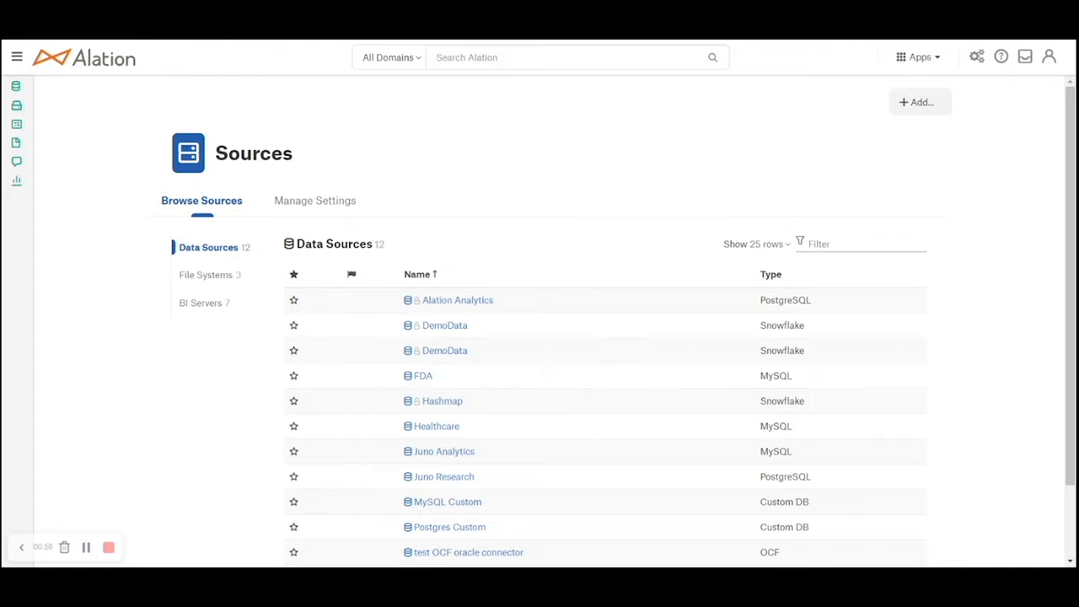
- Open the Add menu on the Sources page to show data source, virtual, BI server and file system options
click(918, 102)
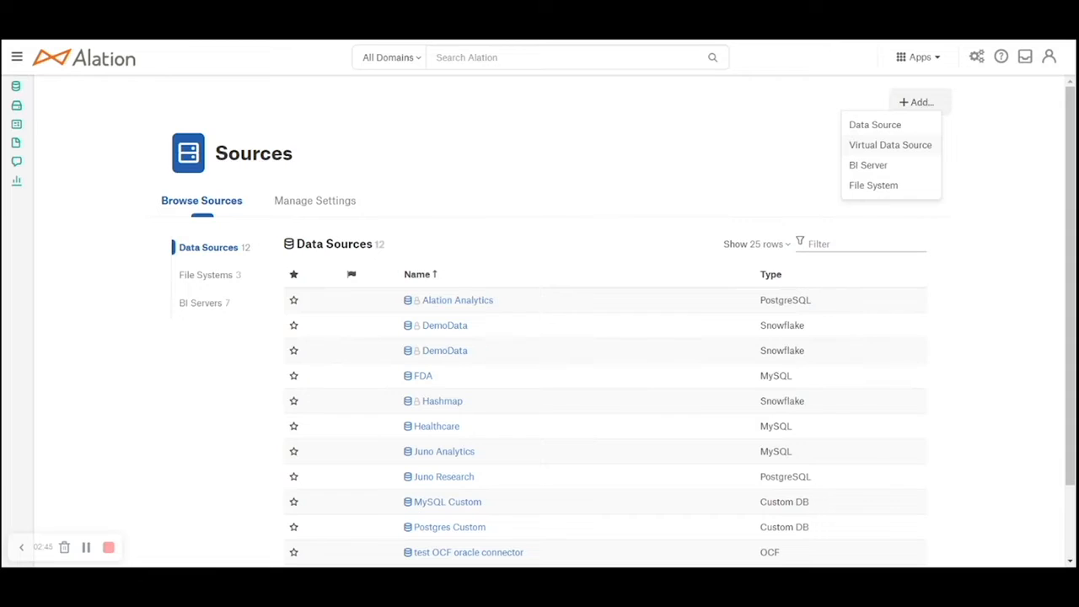
click(874, 124)
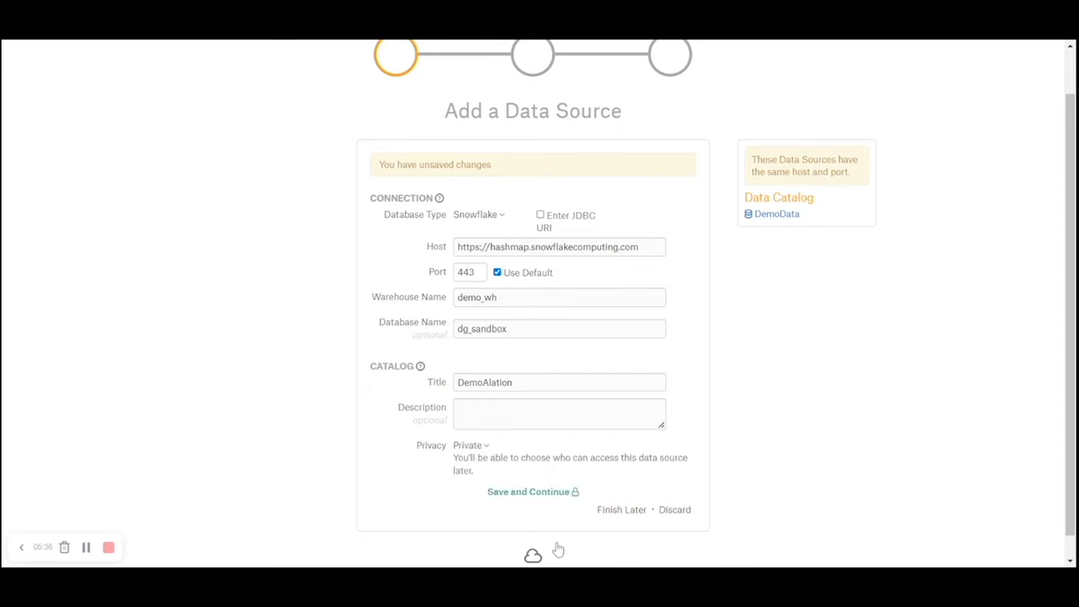
- Save the private DemoAlation Snowflake source with warehouse demo_wh and database dg_sandbox
click(528, 491)
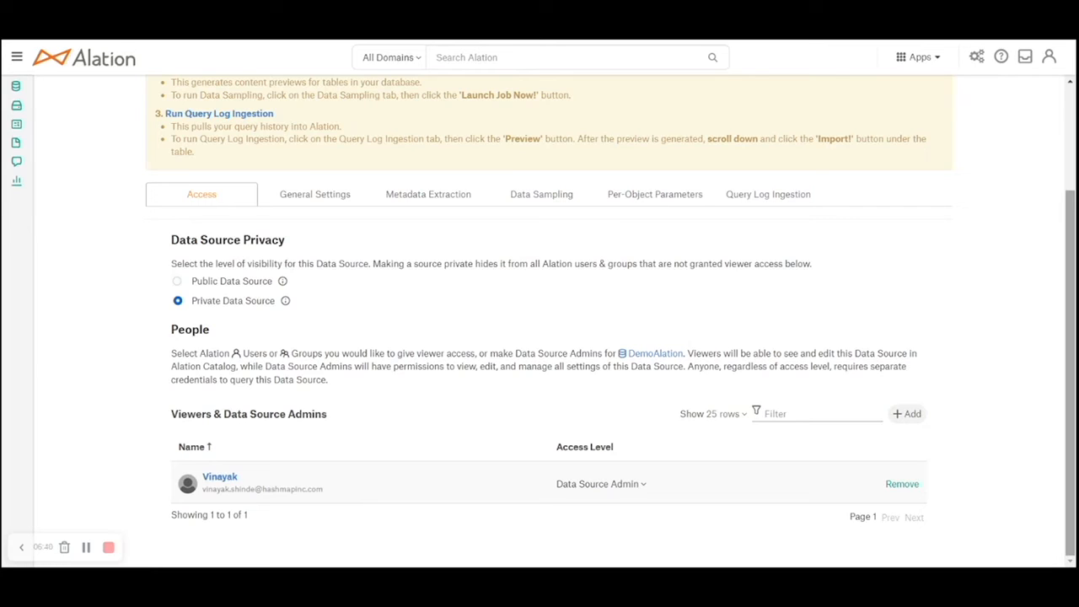
mouse_move(995, 447)
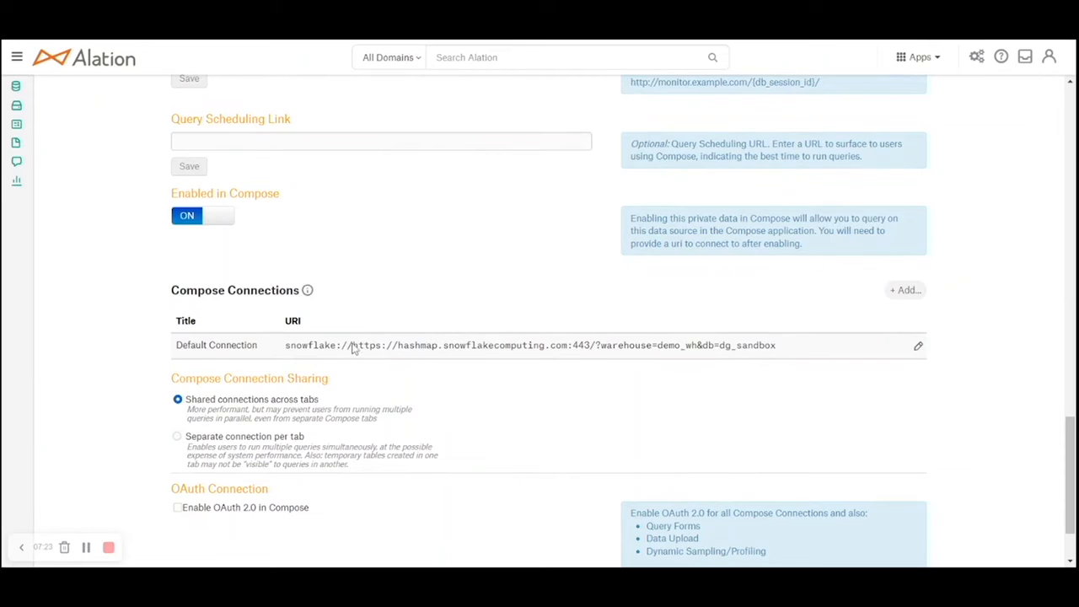
click(427, 104)
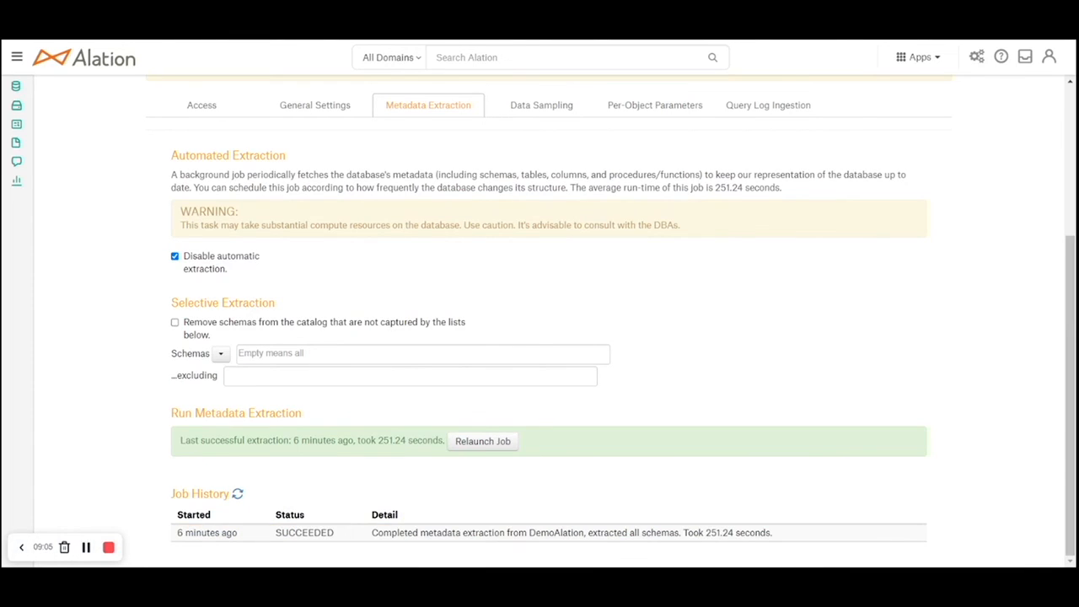
- Switch DemoAlation to its Data Sampling settings to prepare a 10-table sampling job
click(541, 104)
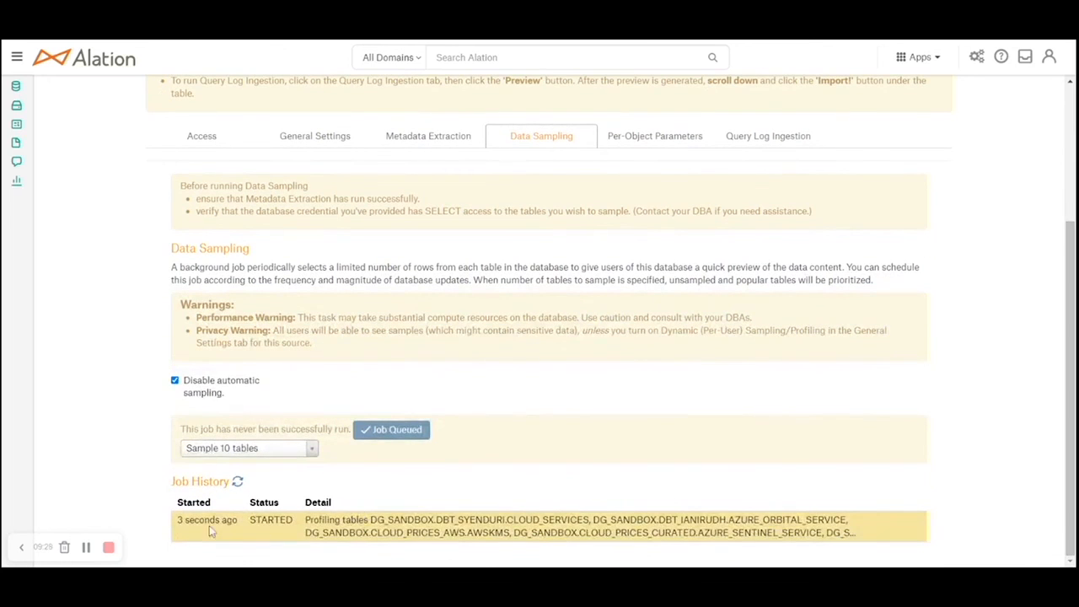